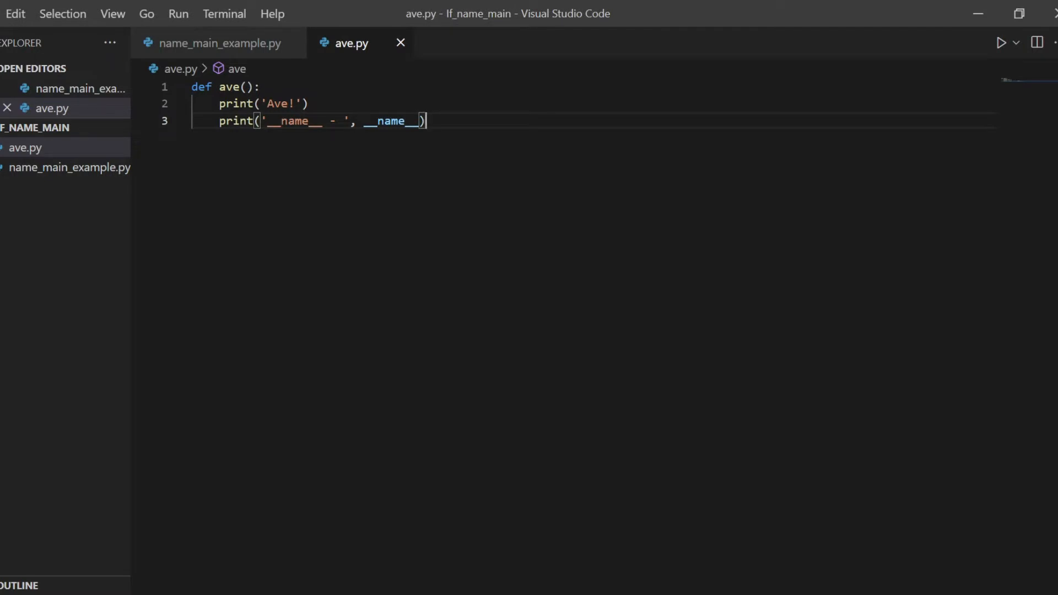
Switch to the name_main_example.py tab in the editor
left_click(220, 43)
type("p")
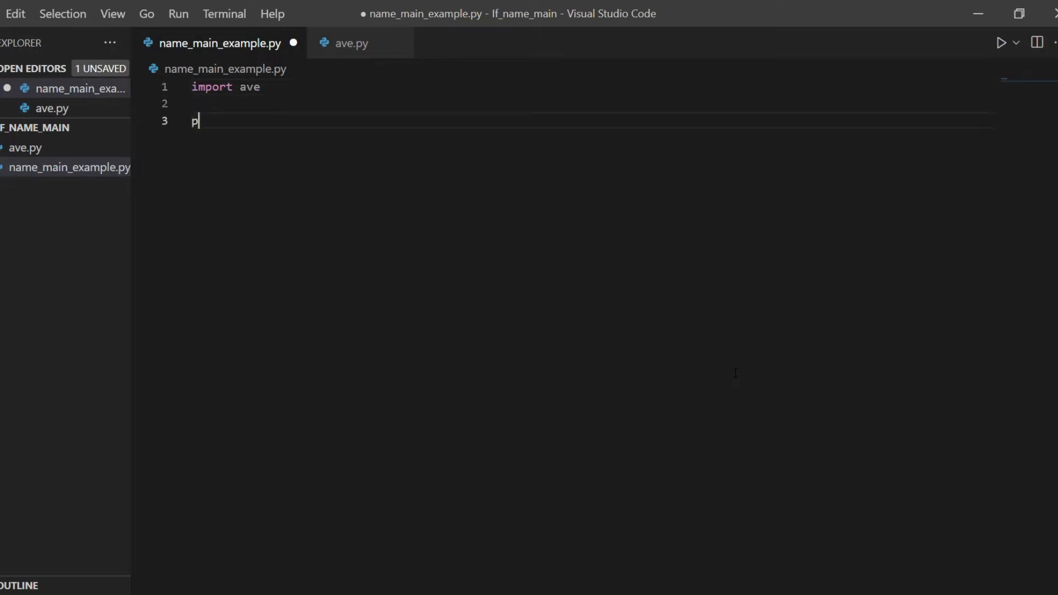
Add print(ave.__name__) and an ave.ave() call to name_main_example.py
type("rint(")
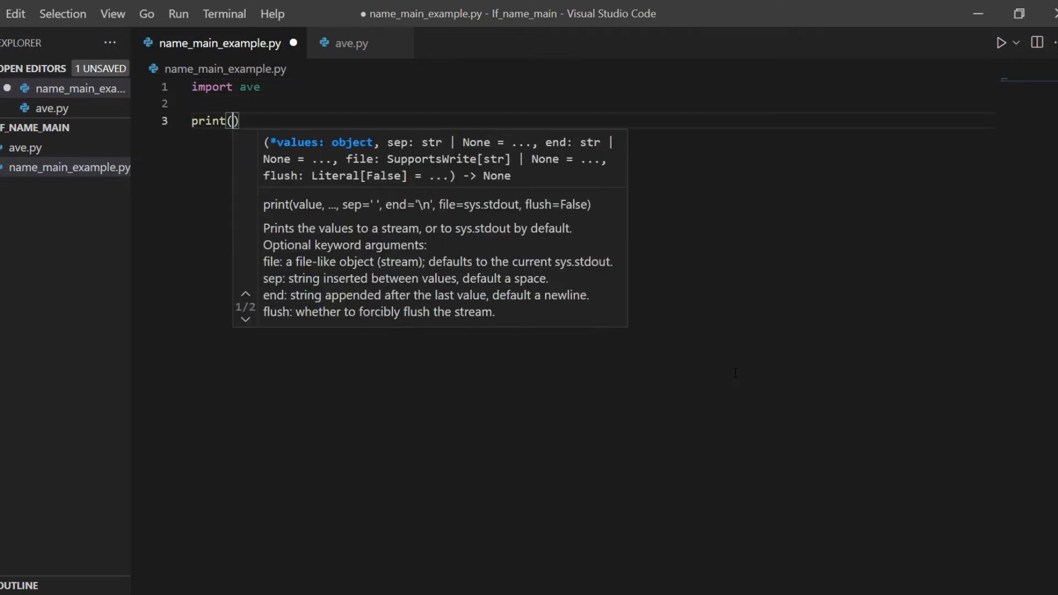
type("a")
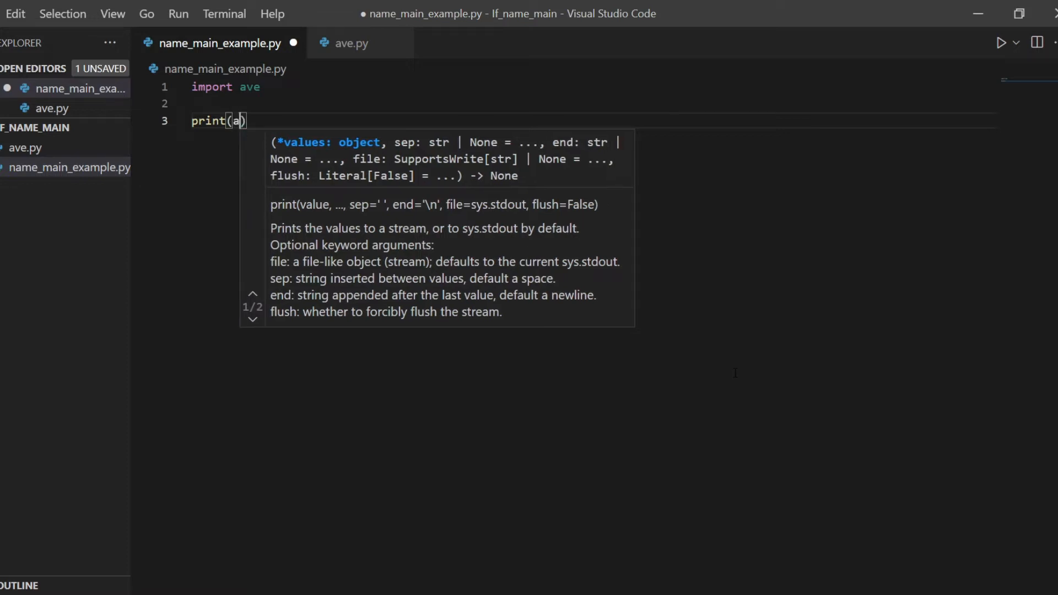
type("ve.")
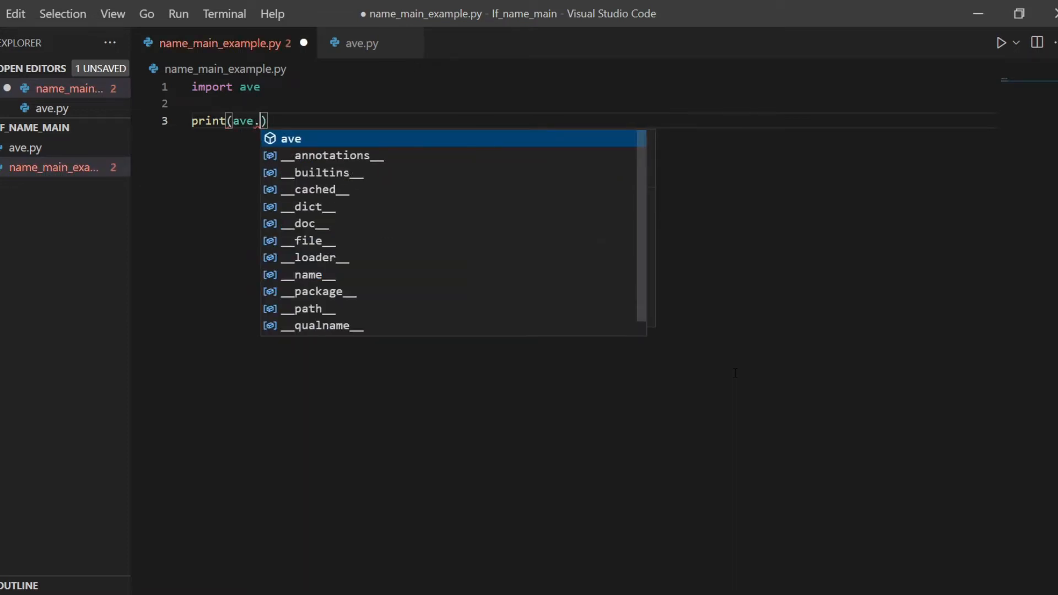
type("__name__")
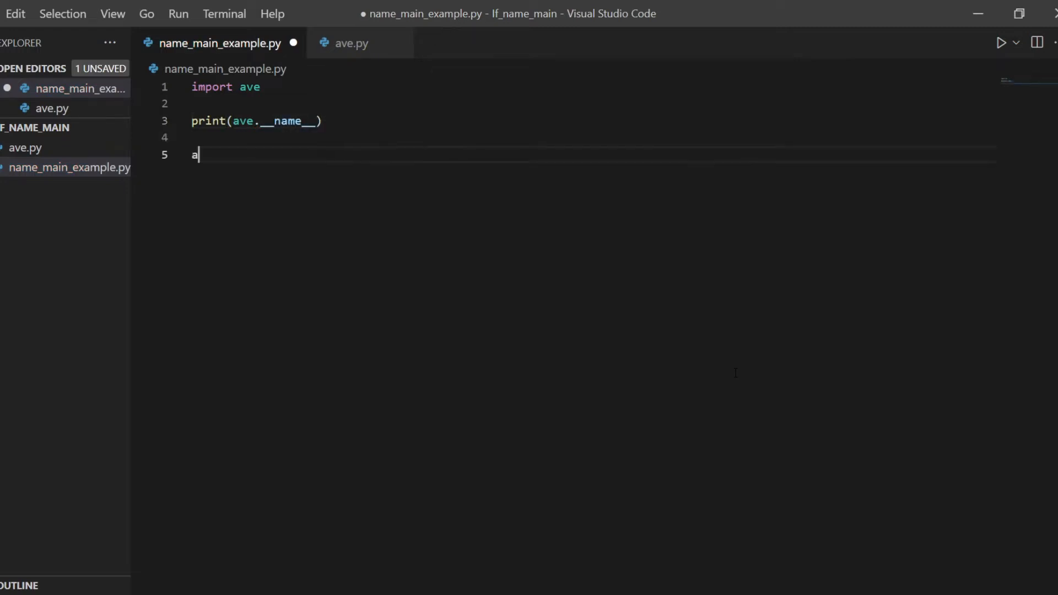
type("ve.ave")
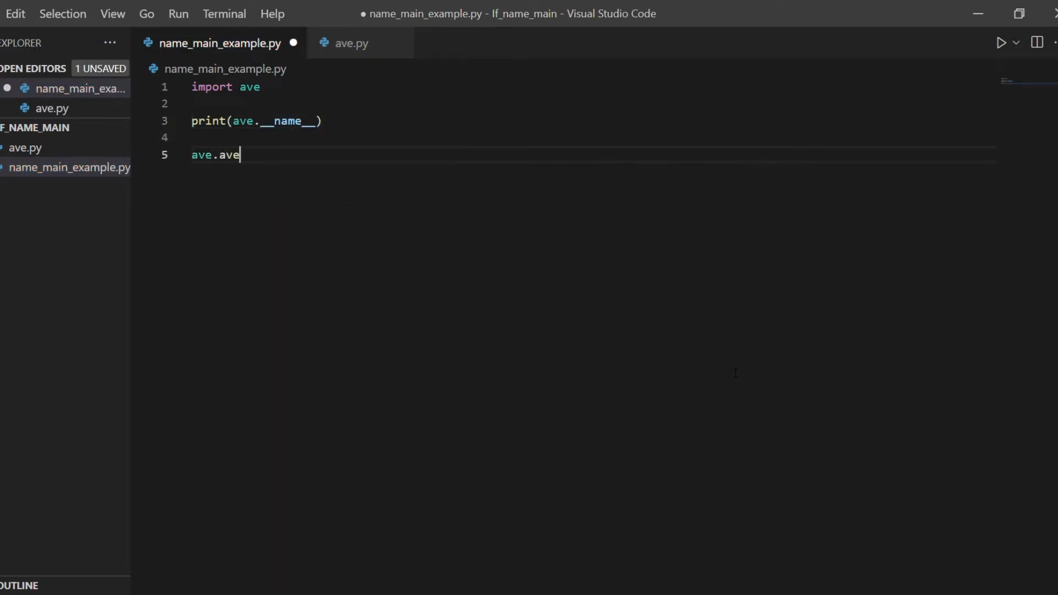
type("()")
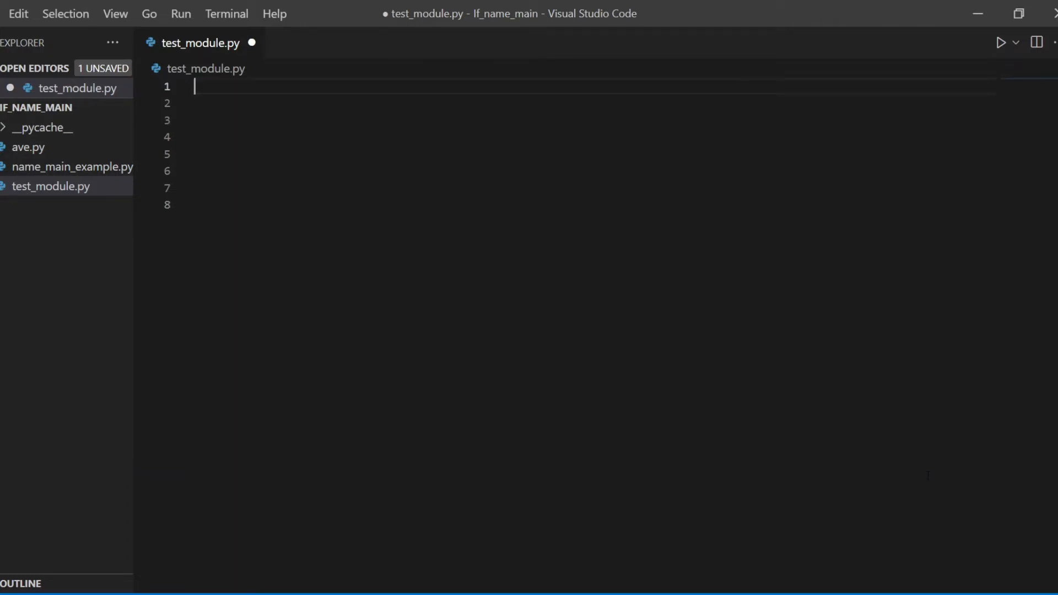
Write func() printing '###### func() from test_module.py #####', then an if __name__ == '__main__' block calling func()
type("def func():")
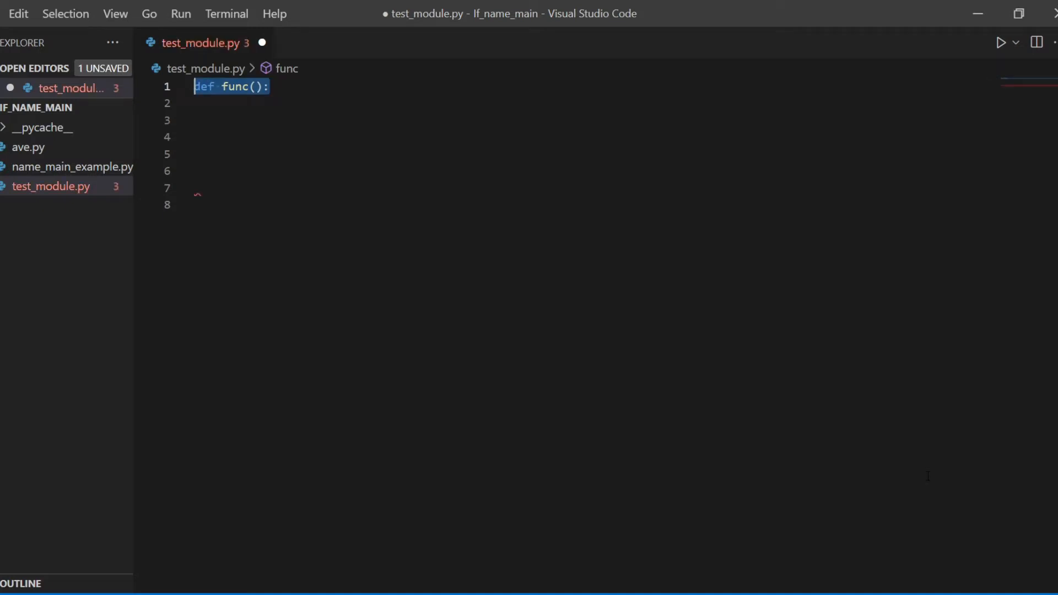
type("print('###### func() from test_module.py #####')")
left_click(386, 120)
type("print(' __name__ - ', __name__")
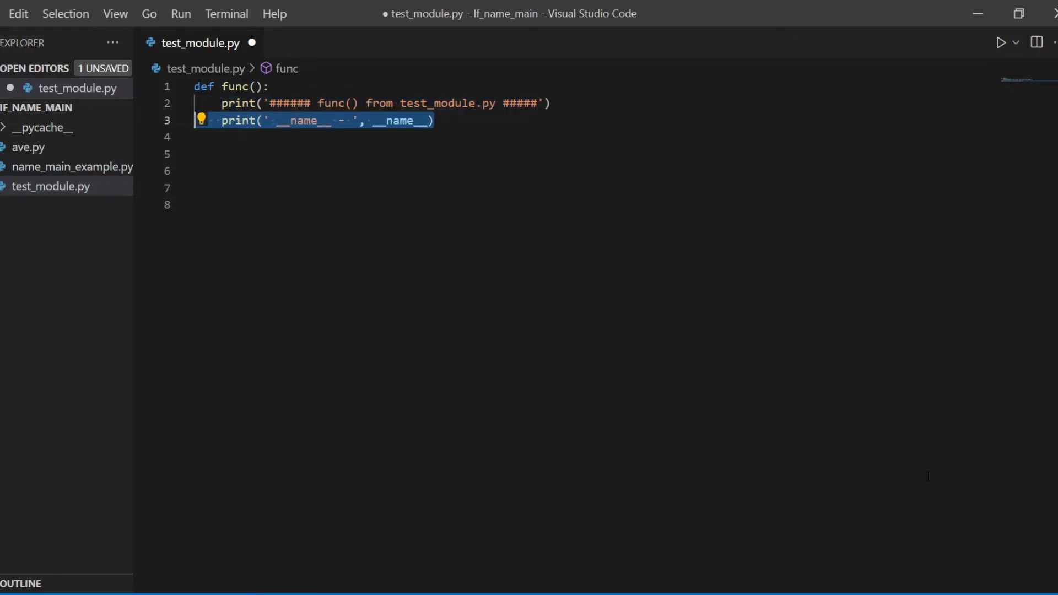
type("if __name__ == '__main__':")
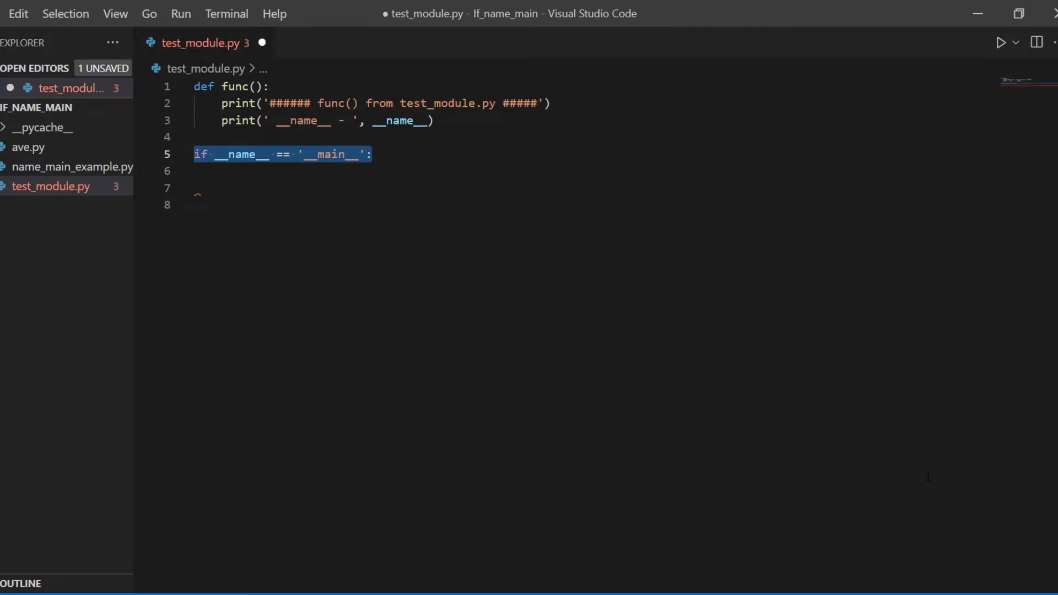
type("print('###### Start if __name__ == __main__ #####')")
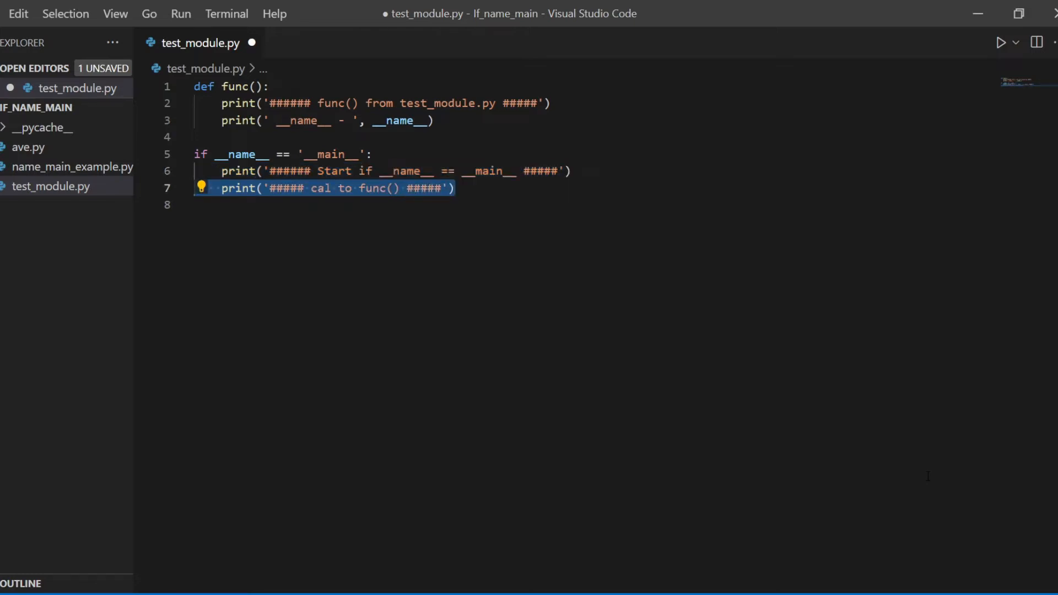
type("func()")
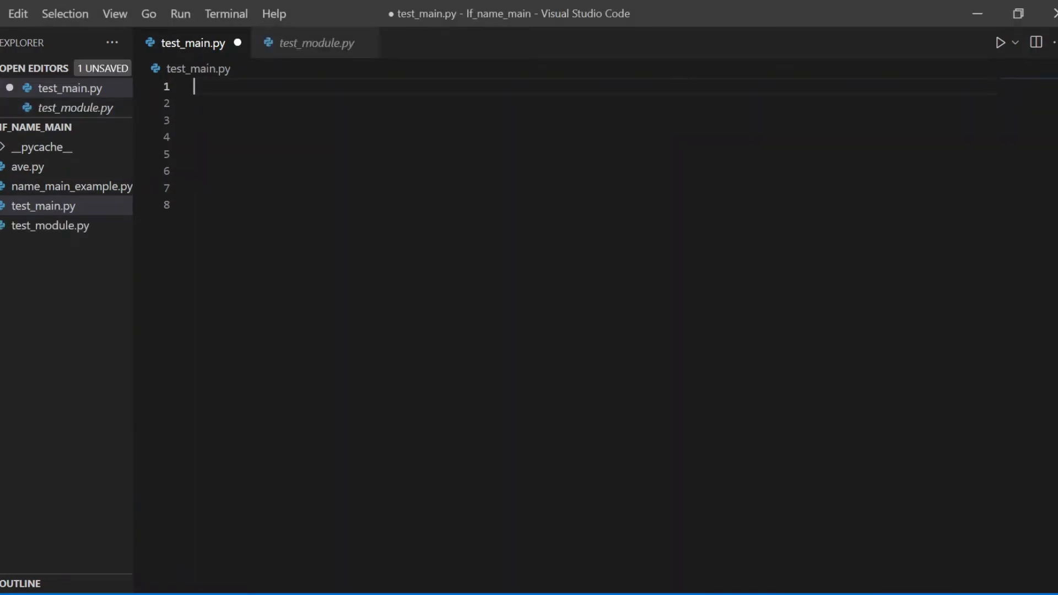
Add import test_module to test_main.py, then run test_module.py directly with python
type("import test_module")
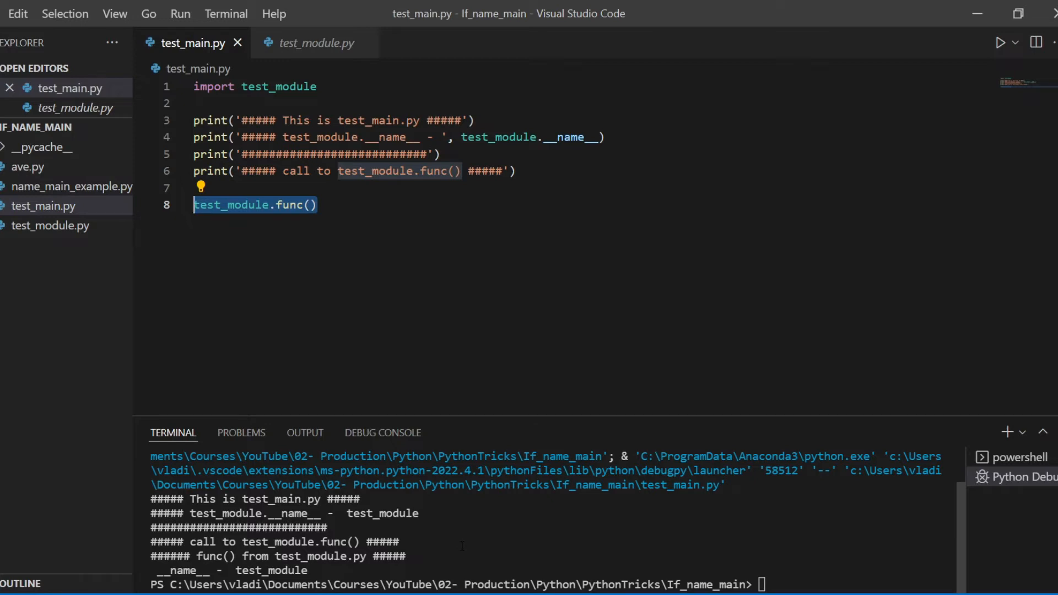
left_click(315, 42)
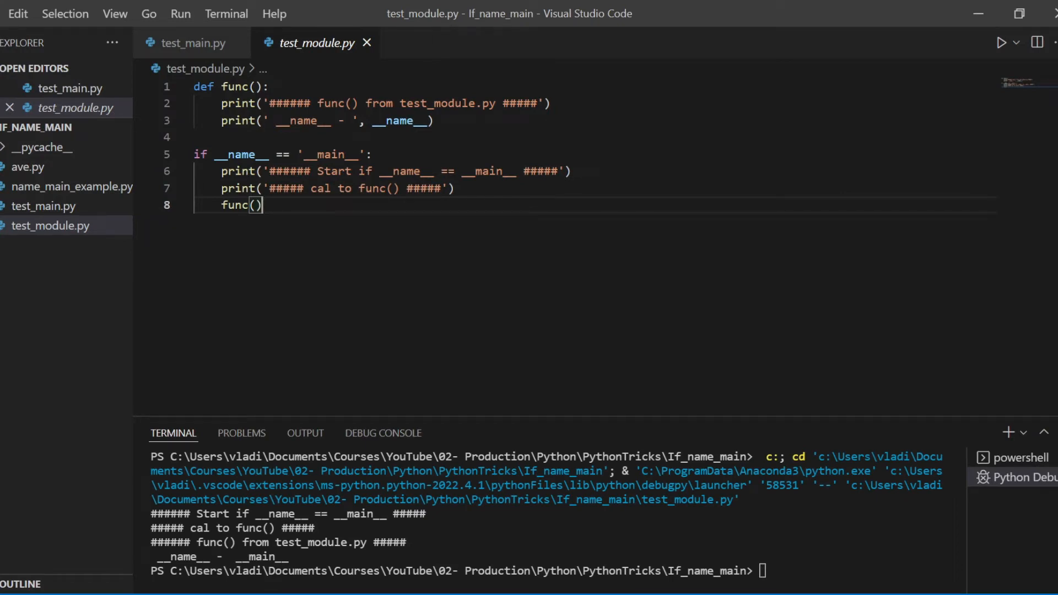
type("python")
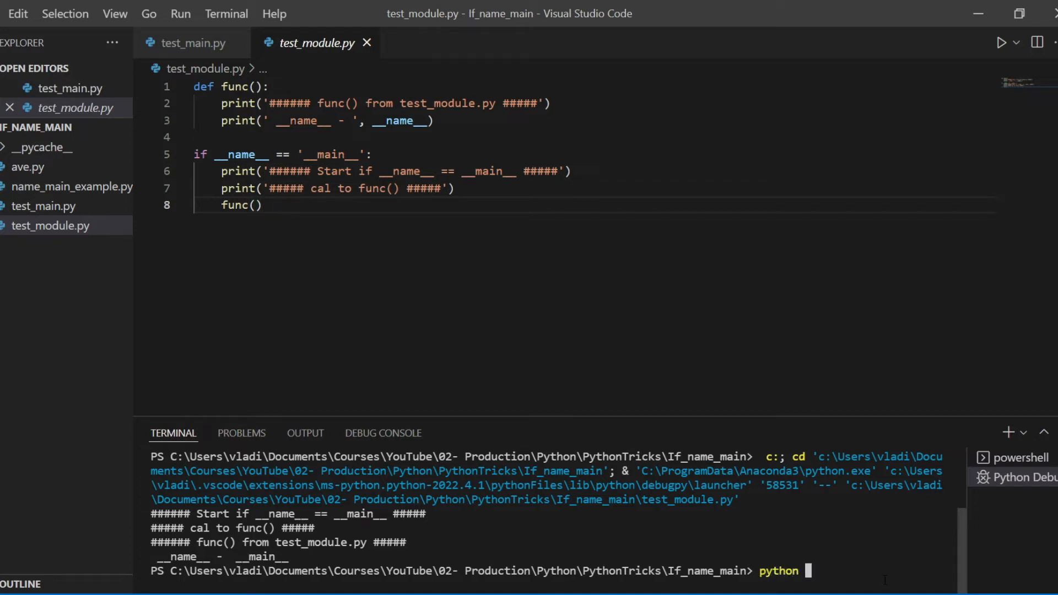